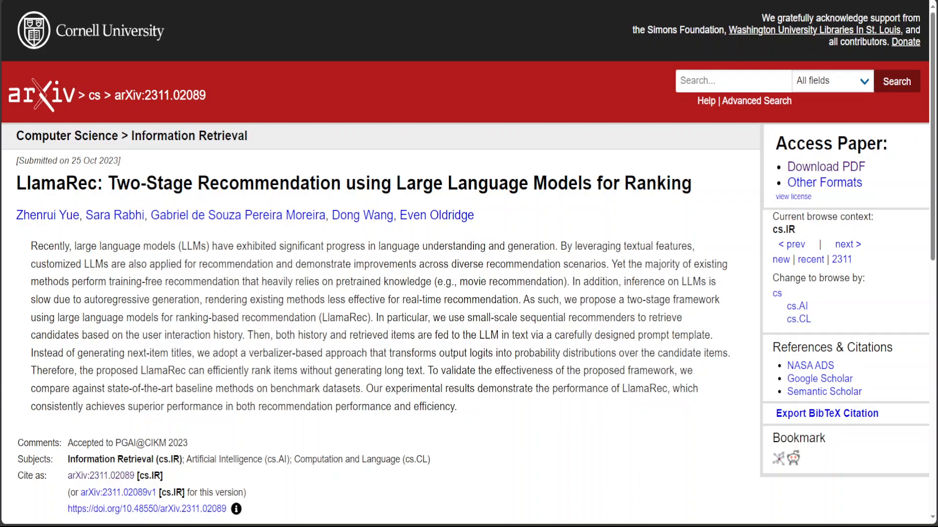
Step: Open the LlamaRec paper as a PDF via arXiv's Download PDF link
{"action": "left_click", "coordinate": [825, 167]}
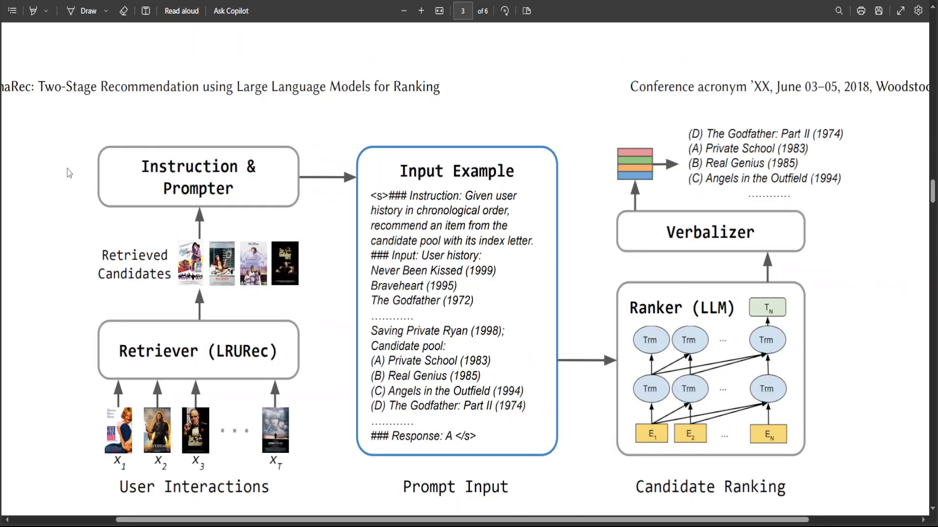
{"action": "mouse_move", "coordinate": [6, 173]}
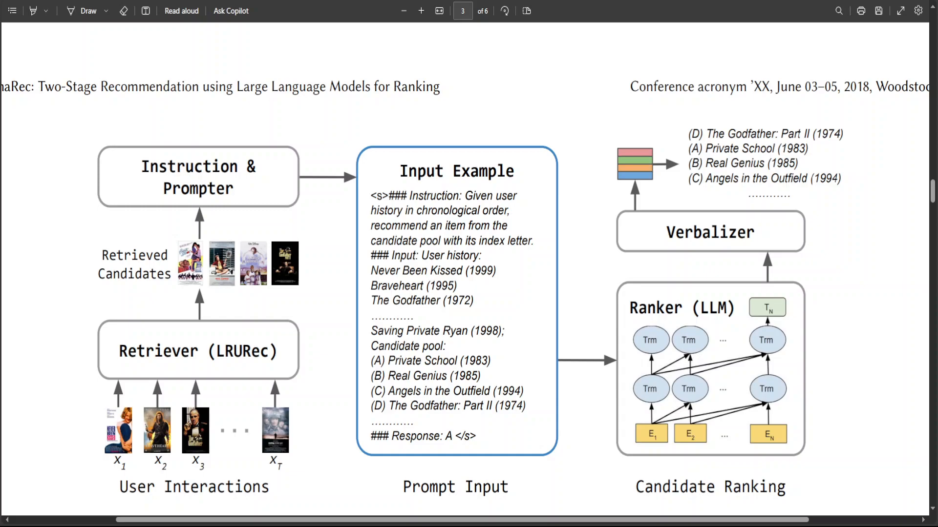
{"action": "mouse_move", "coordinate": [176, 178]}
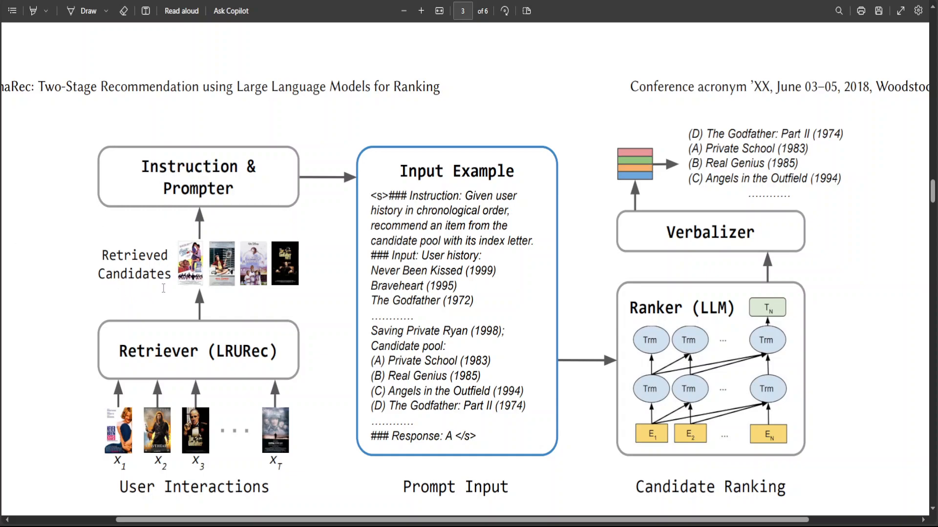
{"action": "mouse_move", "coordinate": [157, 363]}
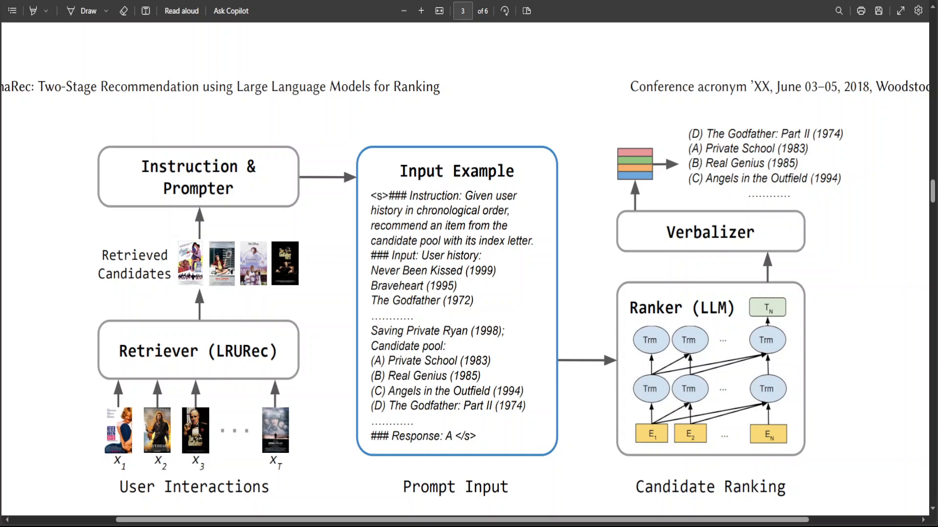
{"action": "mouse_move", "coordinate": [362, 295]}
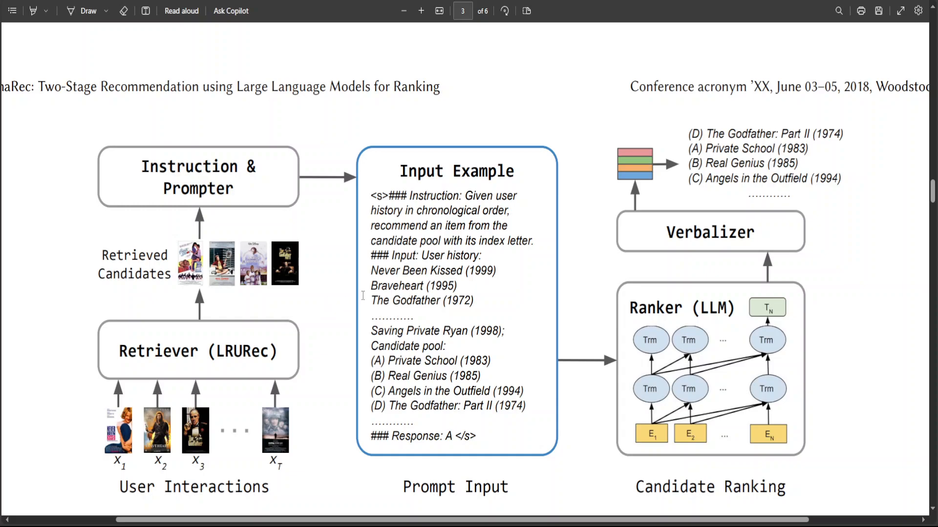
{"action": "mouse_move", "coordinate": [470, 467]}
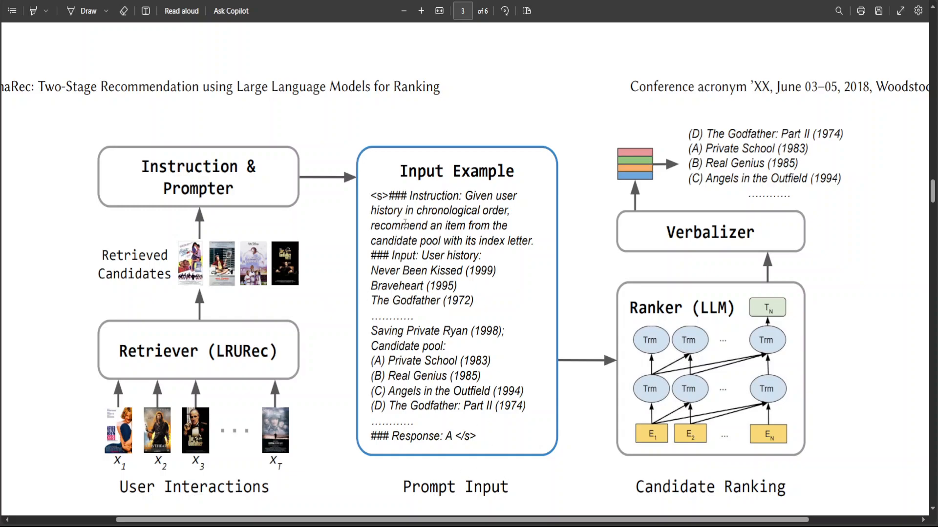
{"action": "mouse_move", "coordinate": [444, 426]}
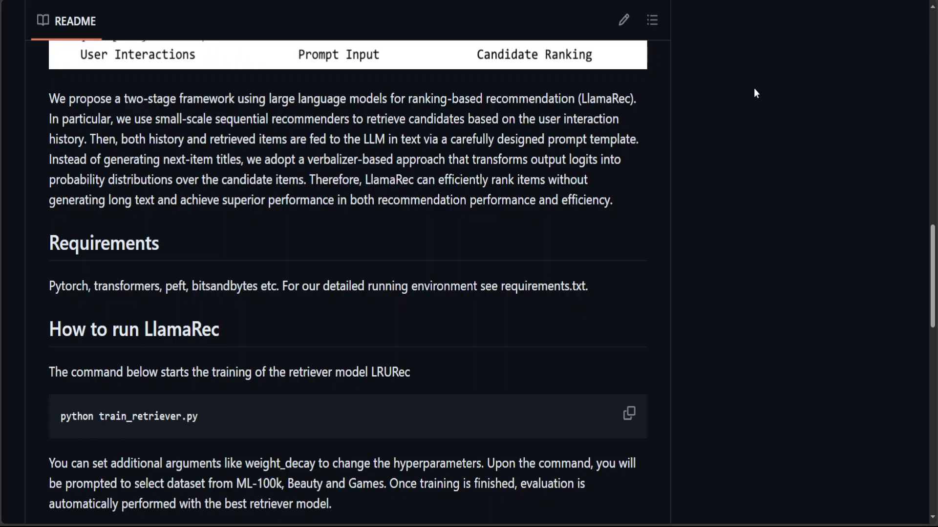
Step: Scroll the README to the retriever and Llama 2 ranker training commands and performance table
{"action": "scroll", "scroll_direction": "down", "scroll_amount": 3}
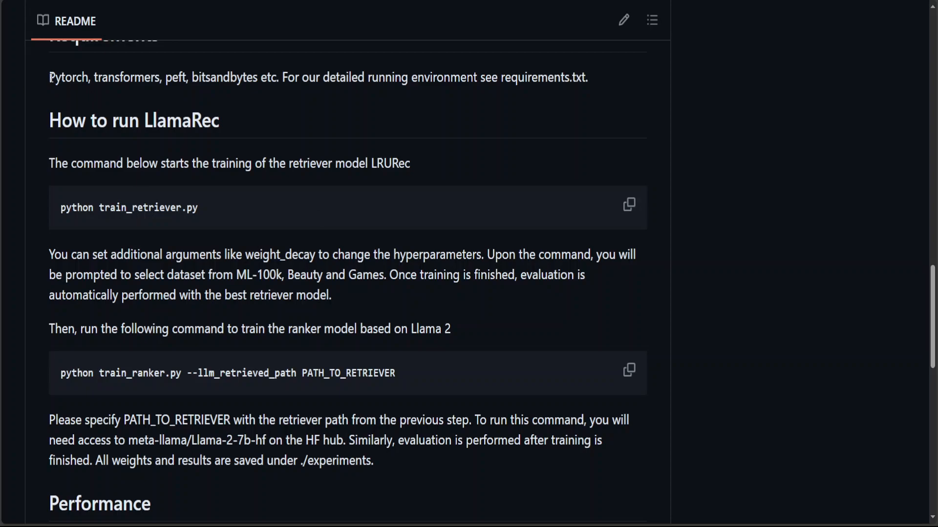
{"action": "mouse_move", "coordinate": [212, 160]}
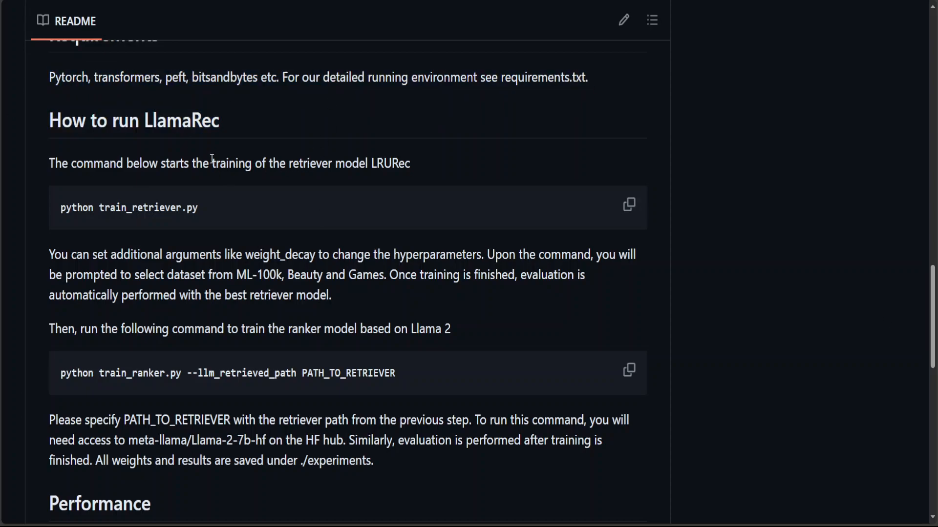
{"action": "mouse_move", "coordinate": [284, 169]}
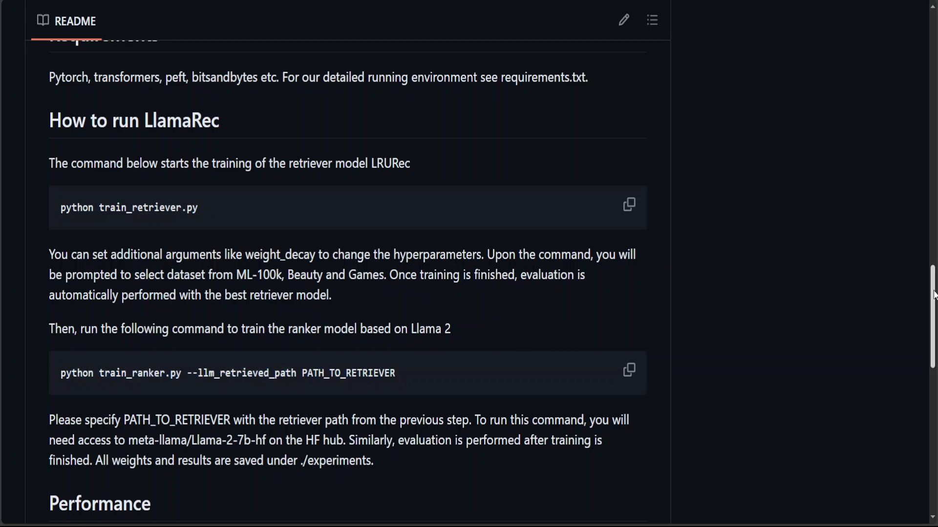
{"action": "scroll", "scroll_direction": "down", "scroll_amount": 3}
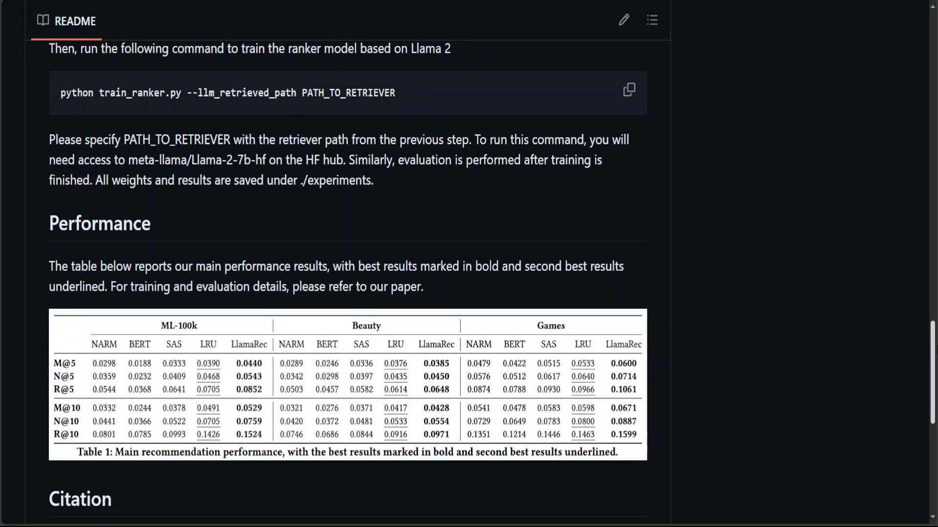
{"action": "scroll", "scroll_direction": "up", "scroll_amount": 3}
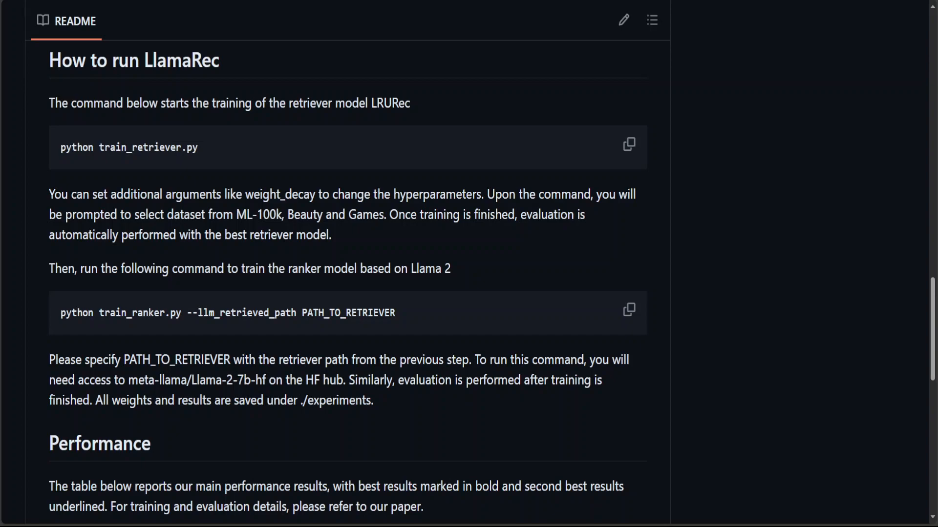
{"action": "mouse_move", "coordinate": [640, 39]}
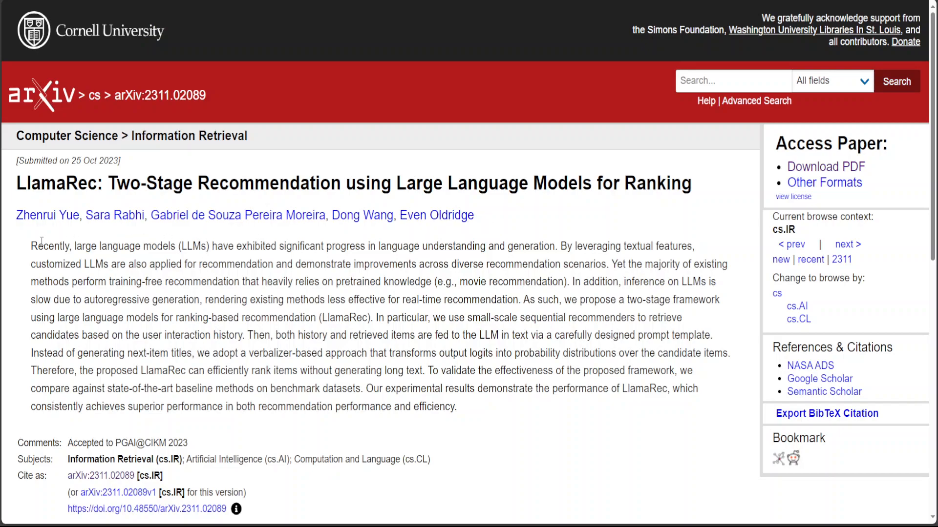
{"action": "mouse_move", "coordinate": [242, 238]}
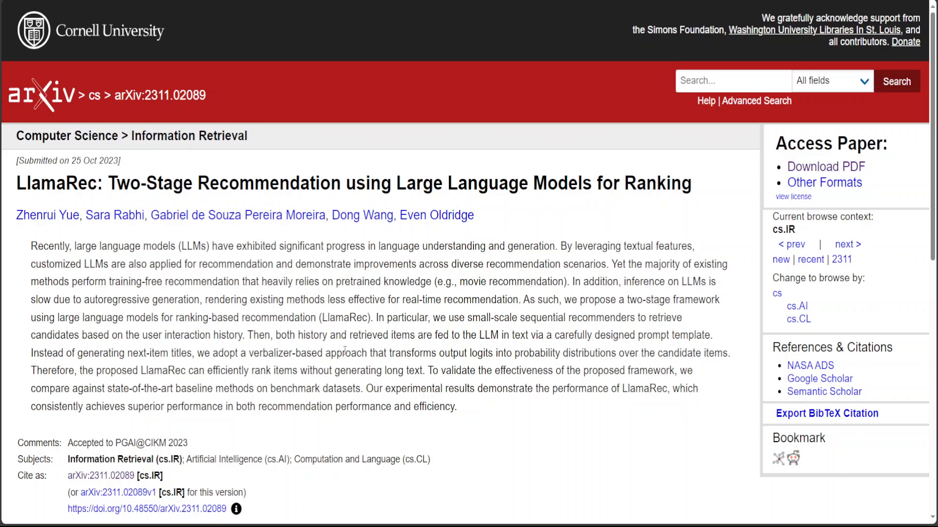
{"action": "mouse_move", "coordinate": [162, 383]}
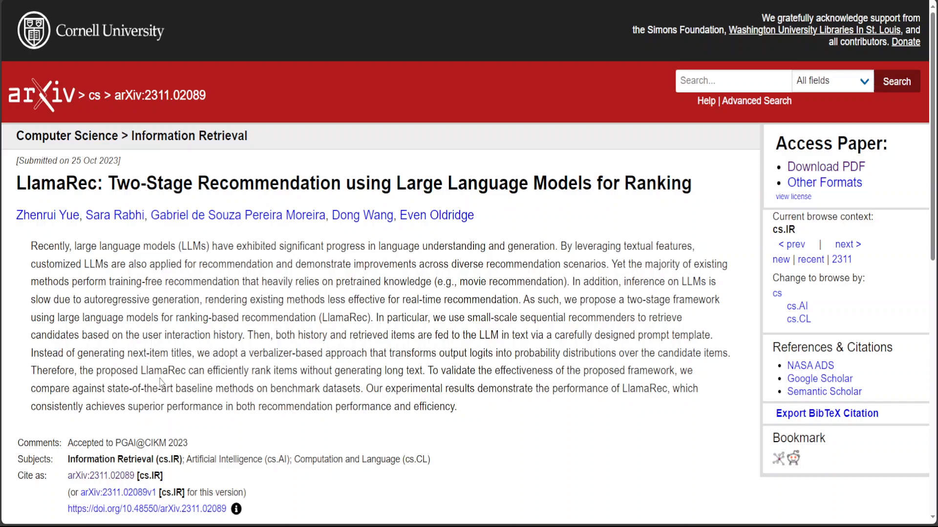
{"action": "mouse_move", "coordinate": [172, 353]}
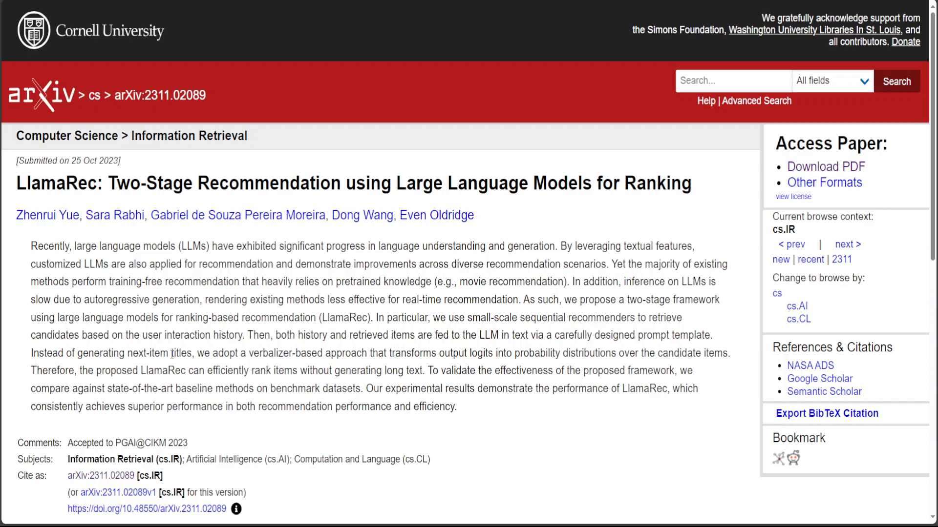
{"action": "mouse_move", "coordinate": [399, 228]}
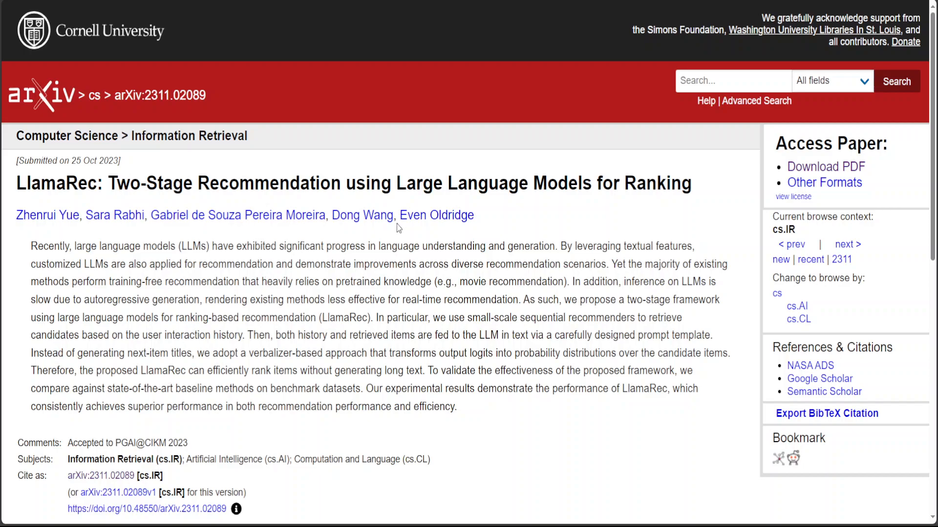